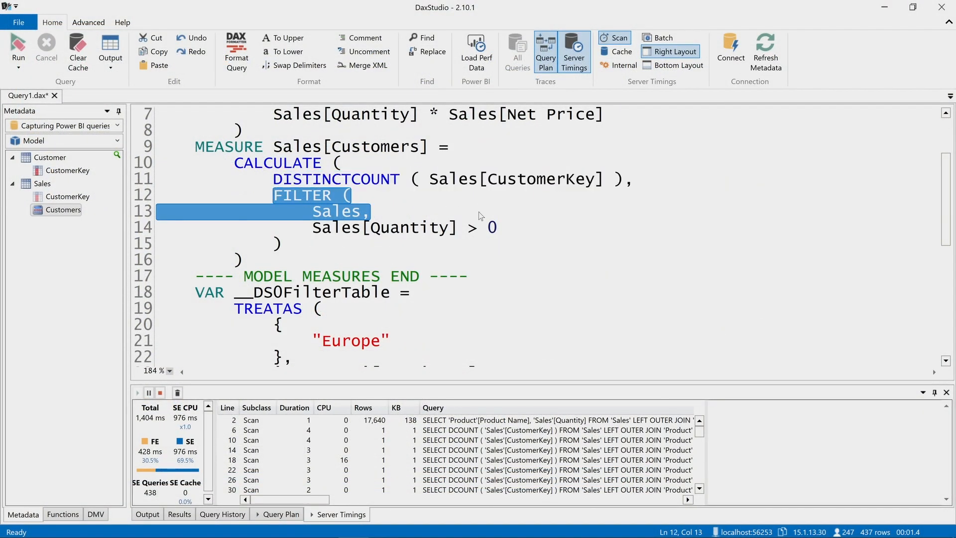
mouse_move(516, 263)
text(K)
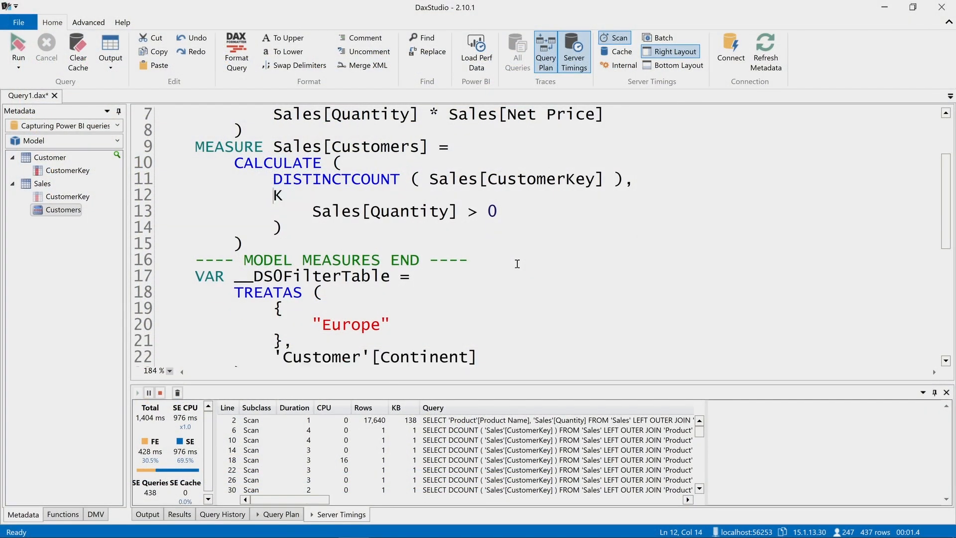
Finish typing KEEPFILTERS( in place of FILTER ( Sales, around Sales[Quantity] > 0
text(EEPFILTERS( Sales[Quantity] > 0)
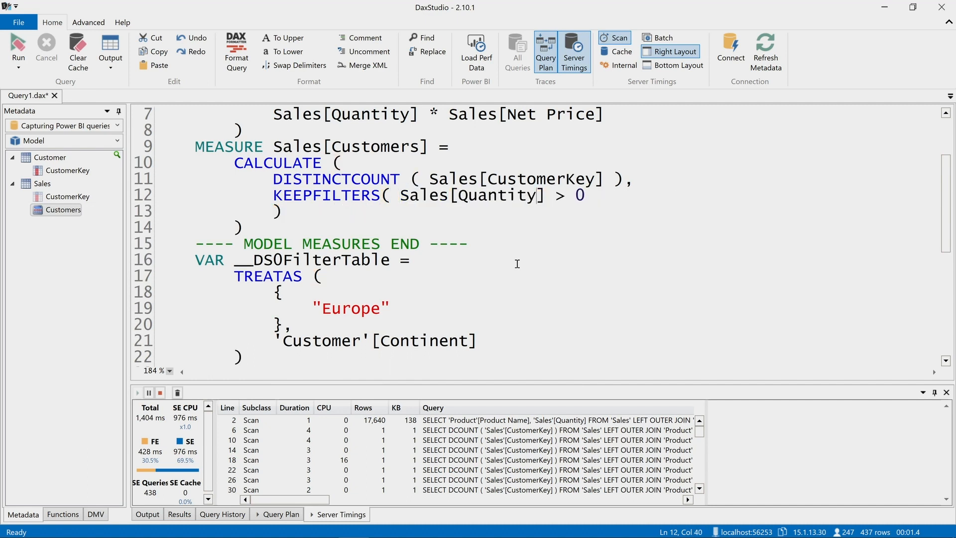
click(594, 195)
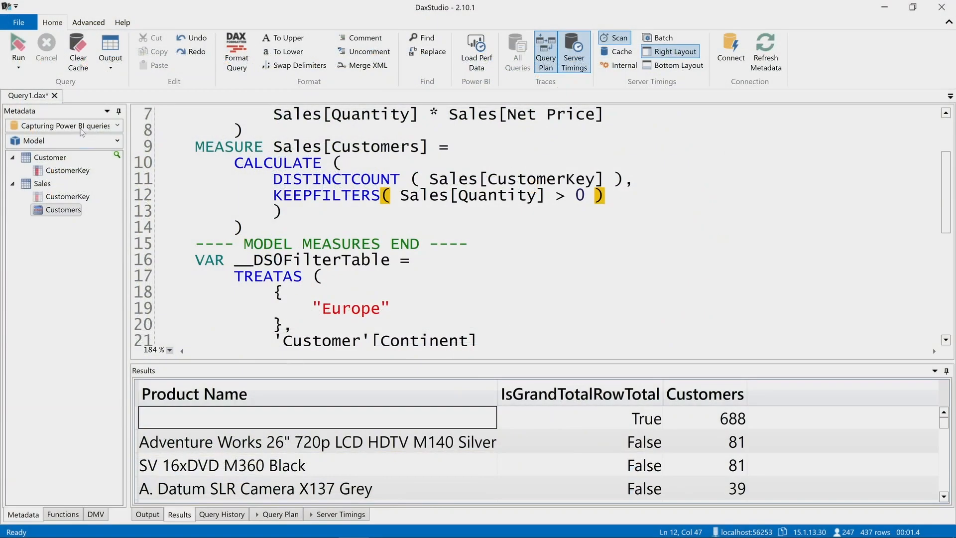
mouse_move(18, 46)
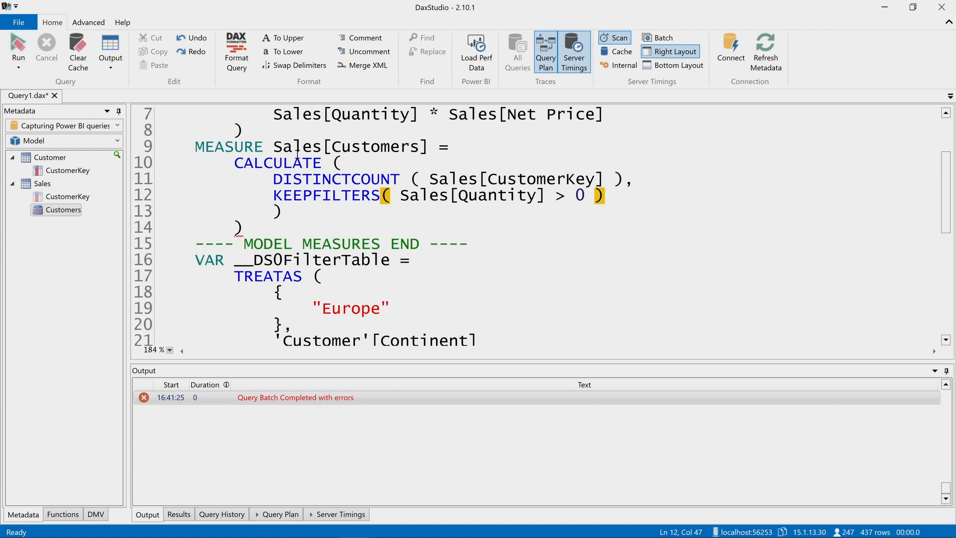
Delete the stray closing parenthesis on line 13 flagged by the query error
click(409, 178)
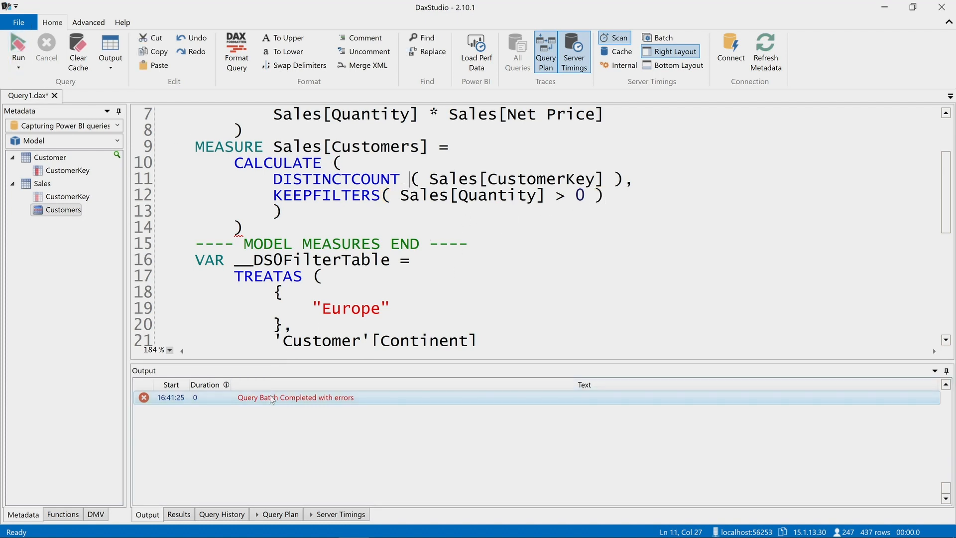
click(280, 211)
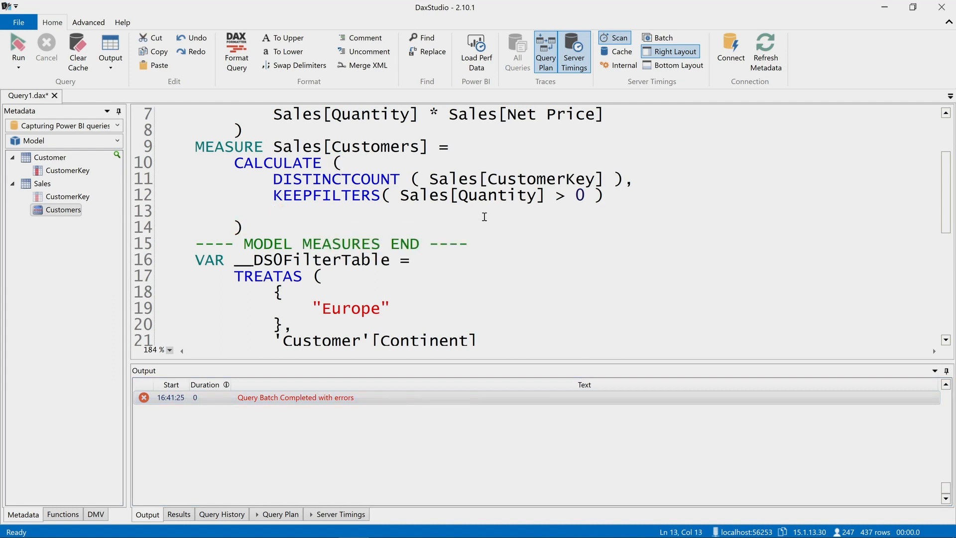
click(273, 212)
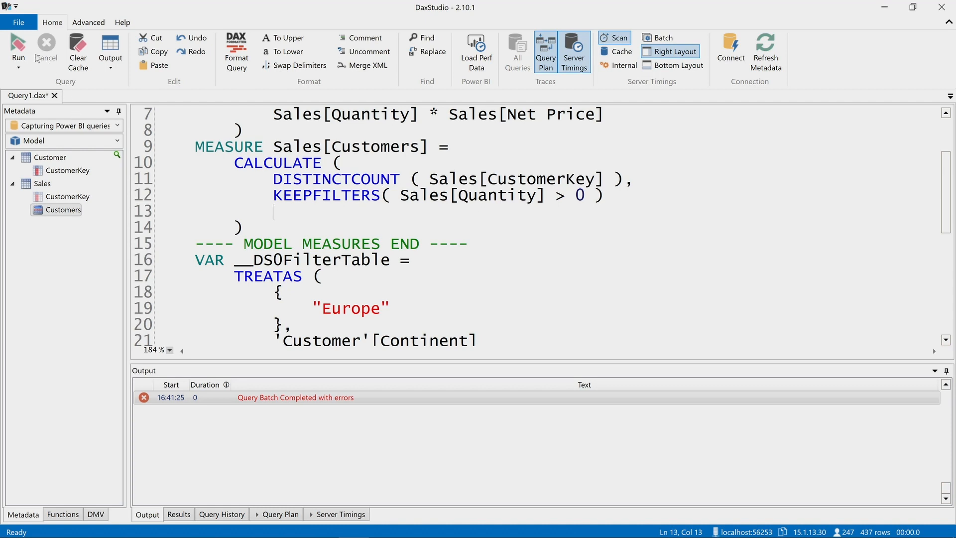
Rerun the query and view Results showing 437 rows, 688 customers in total
click(18, 50)
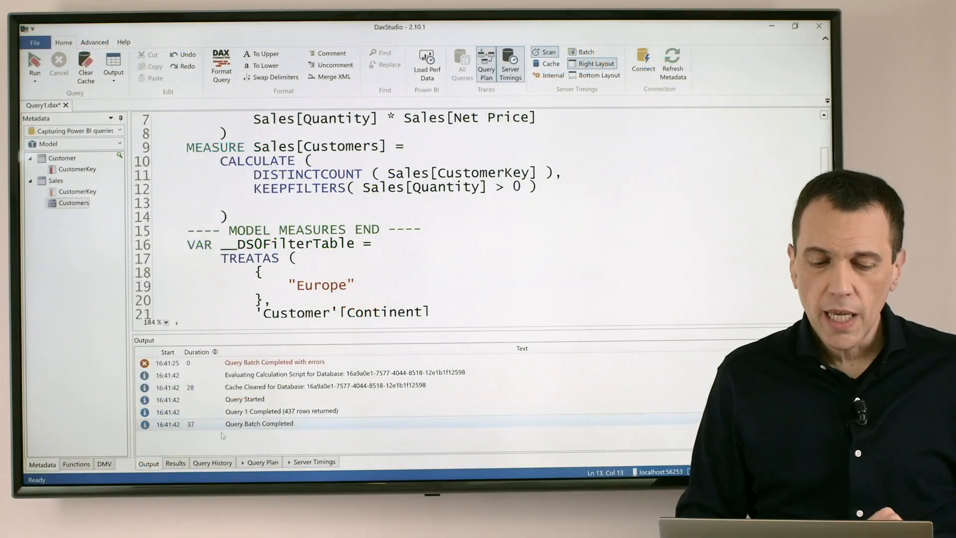
click(175, 462)
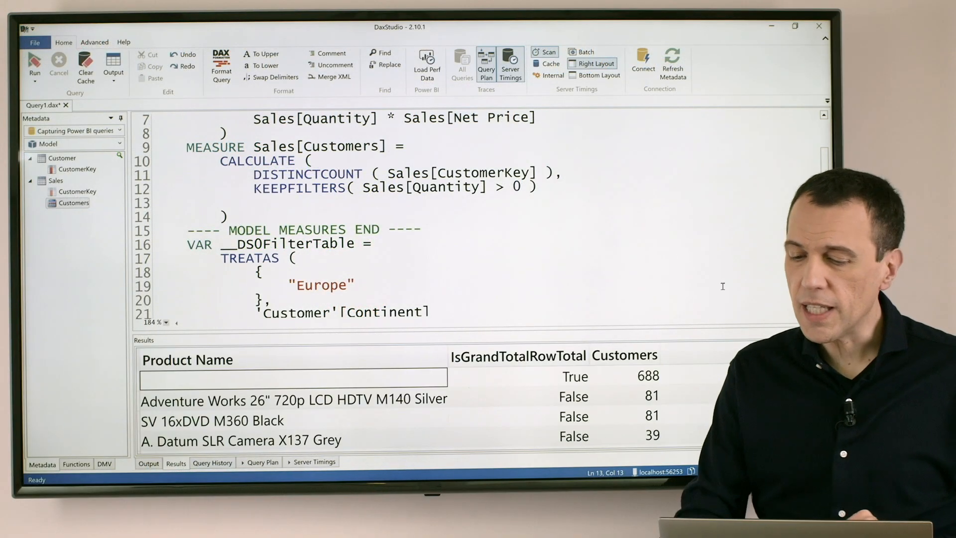